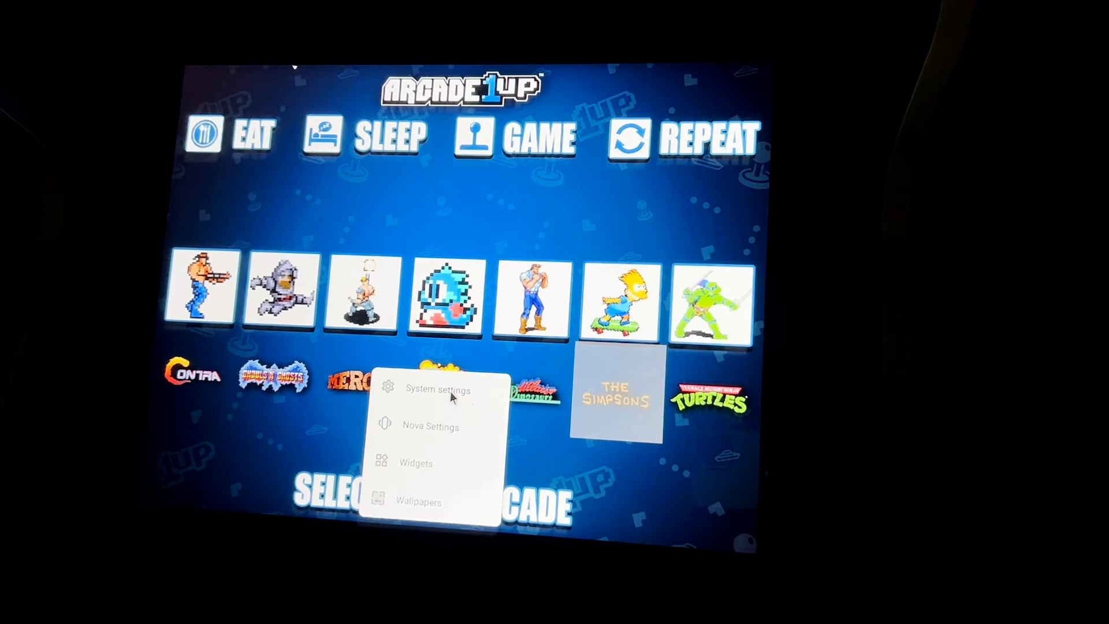
- From the launcher reach System settings, Apps & notifications, and the Files app's info page
left_click(437, 390)
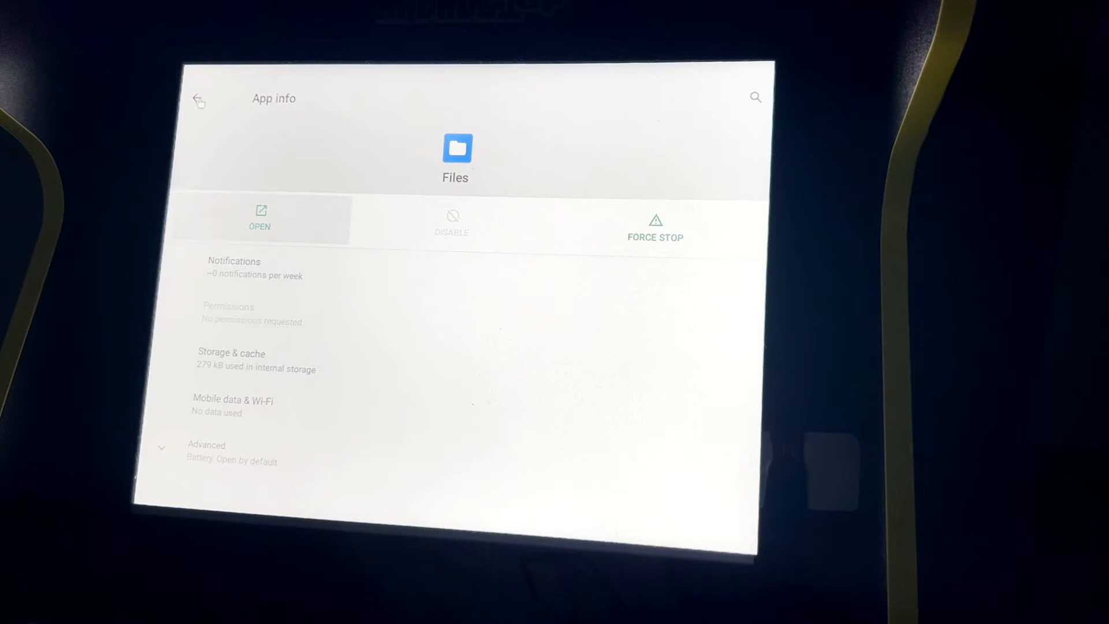
left_click(199, 98)
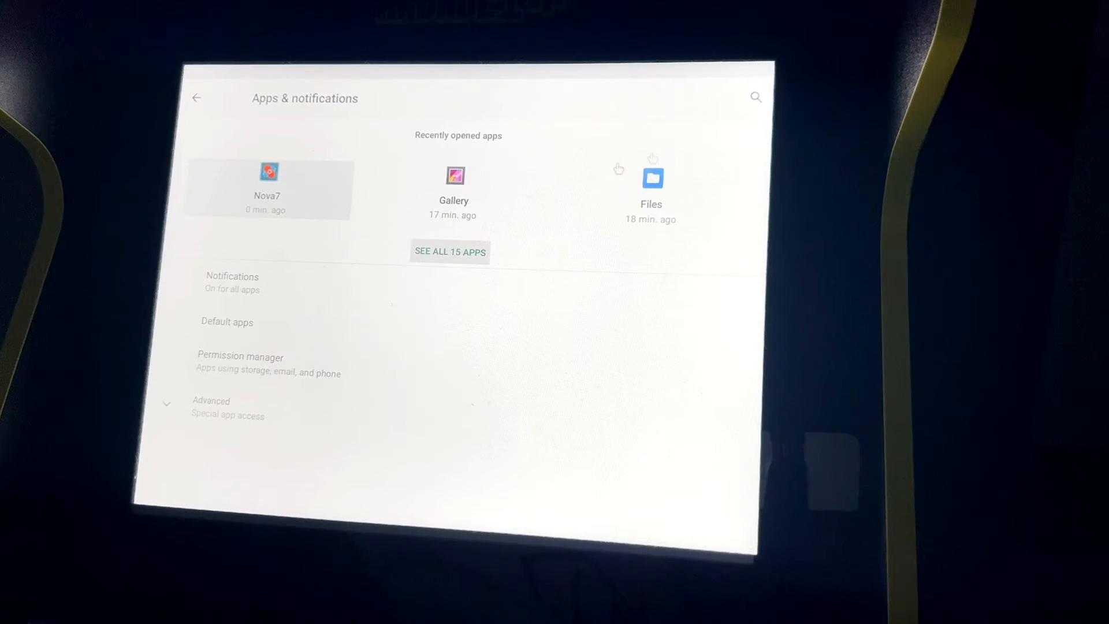
left_click(651, 177)
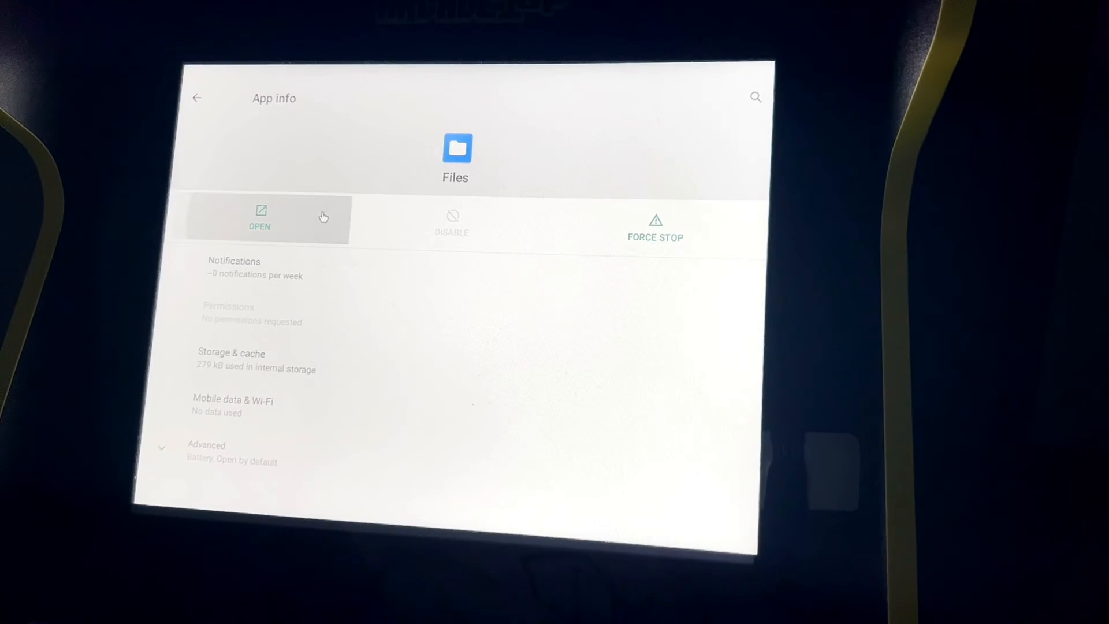
- Launch Files and tap the file-manager APK in recent files to begin installing it
left_click(260, 218)
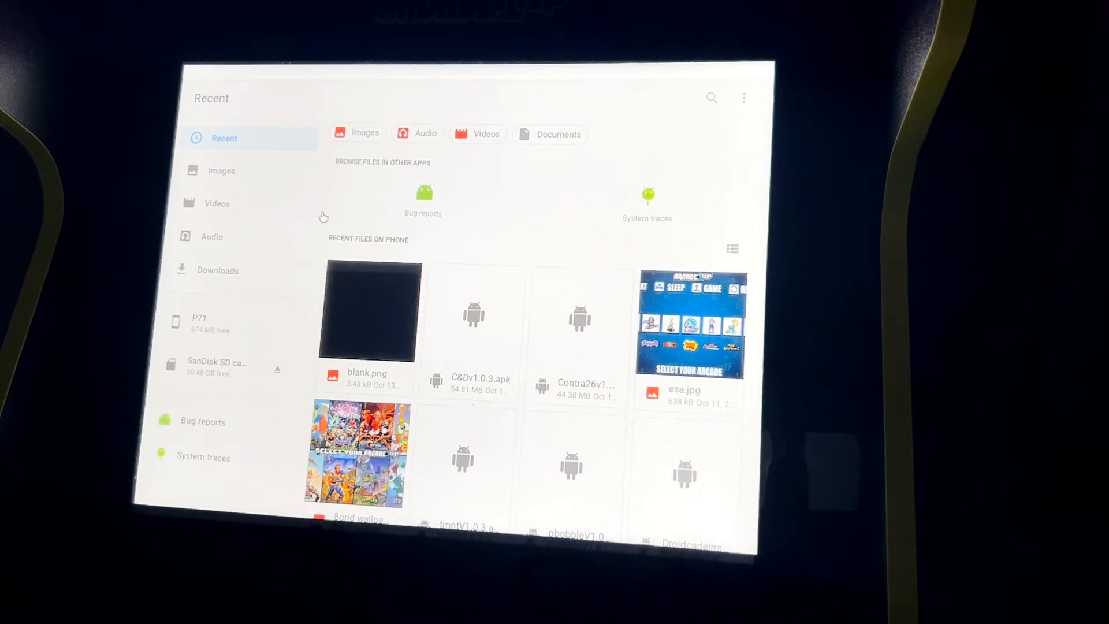
mouse_move(467, 264)
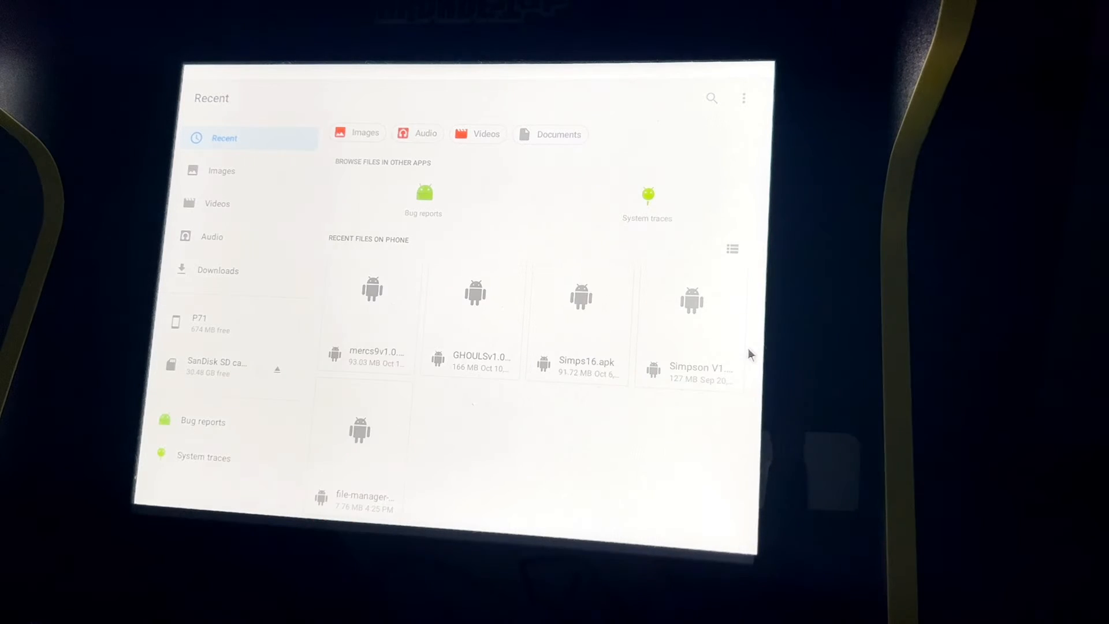
mouse_move(633, 398)
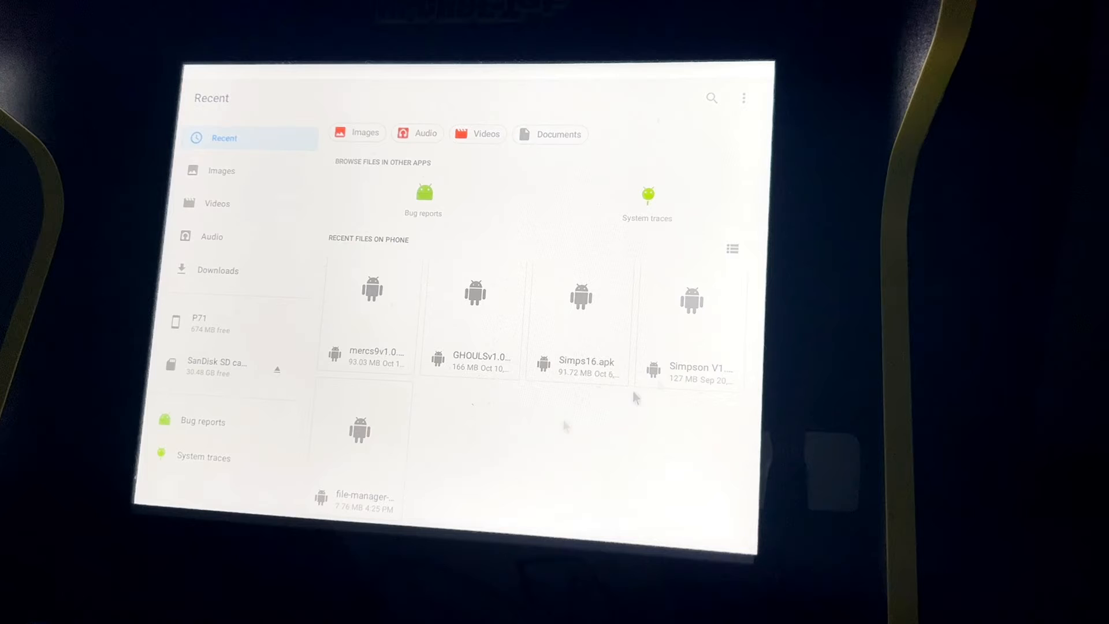
left_click(360, 432)
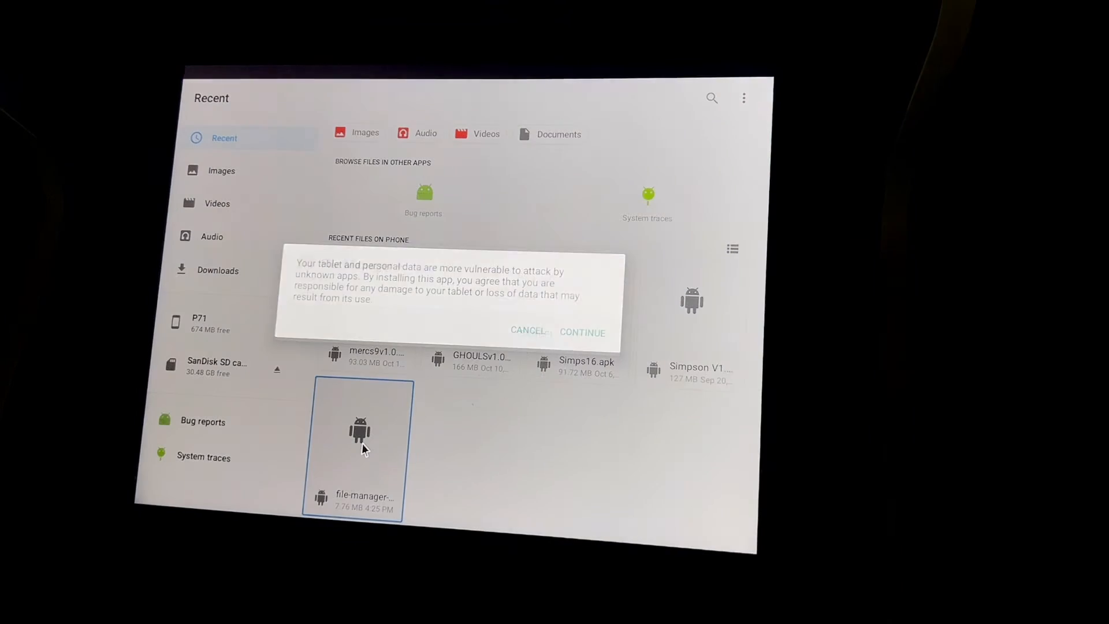
- Accept the unknown-app warning, install File Manager +, open it and confirm storage access
left_click(583, 333)
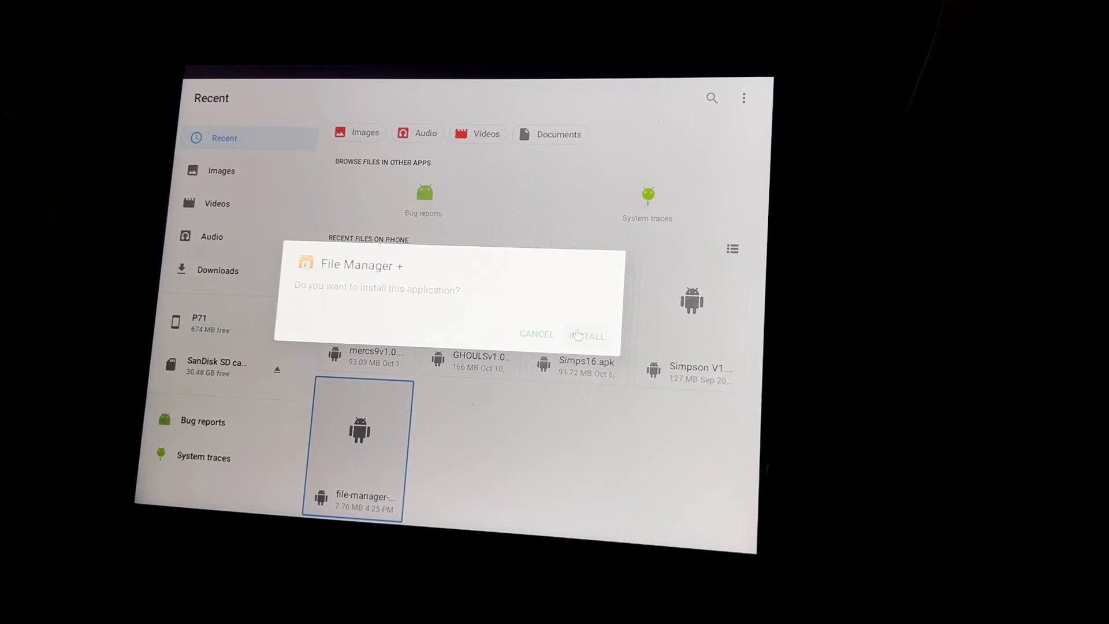
left_click(588, 334)
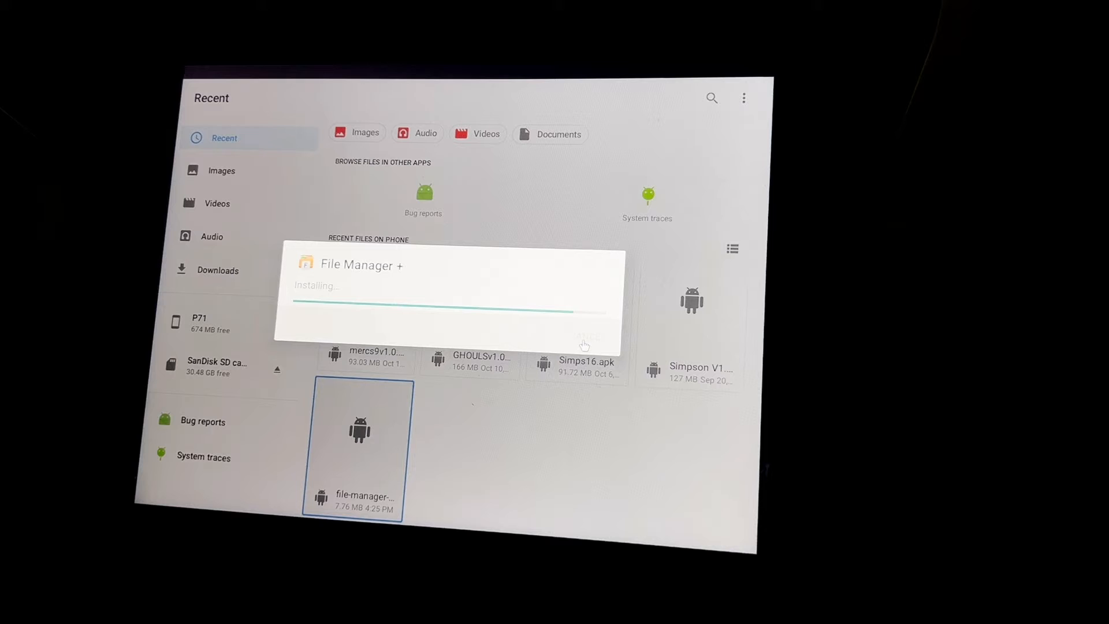
mouse_move(562, 341)
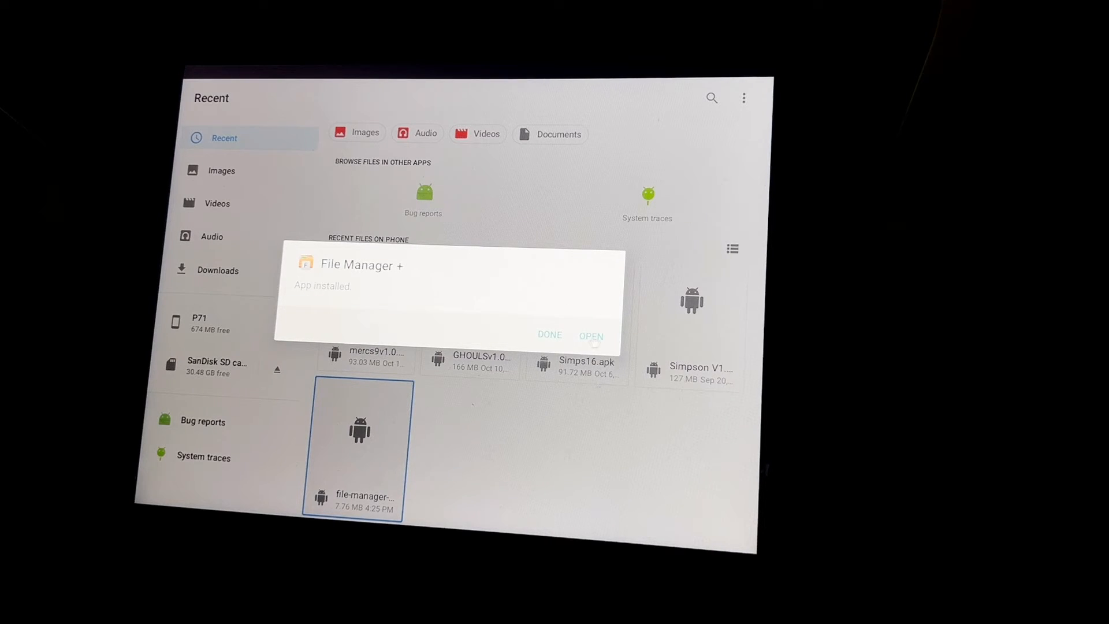
left_click(591, 335)
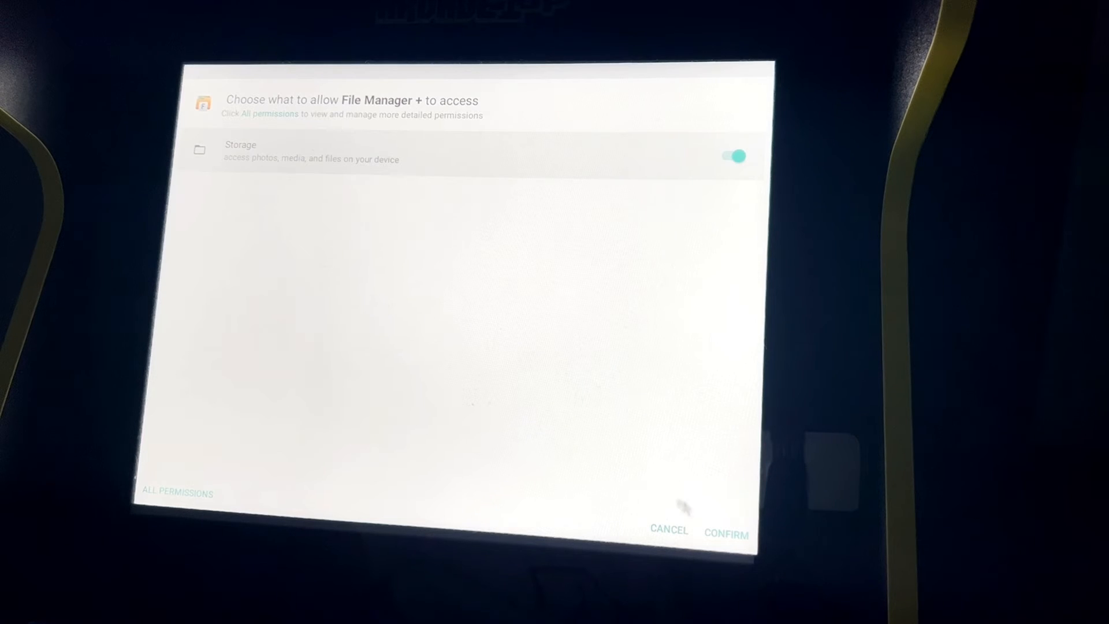
left_click(725, 530)
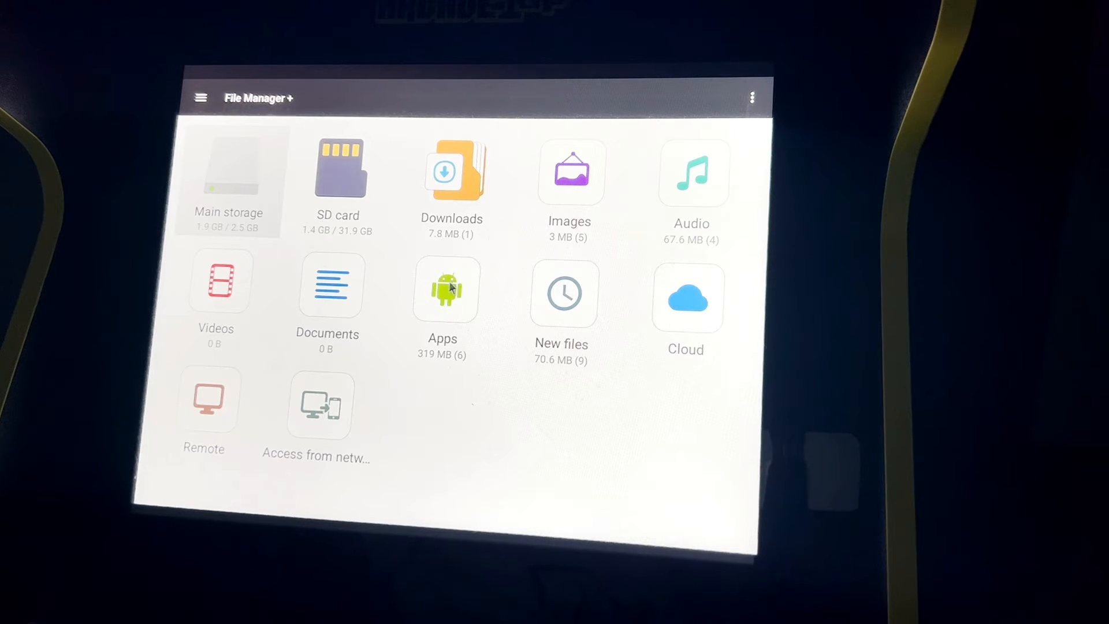
- Show the ALL tab of installed apps in File Manager + so 1Up can be selected
left_click(442, 290)
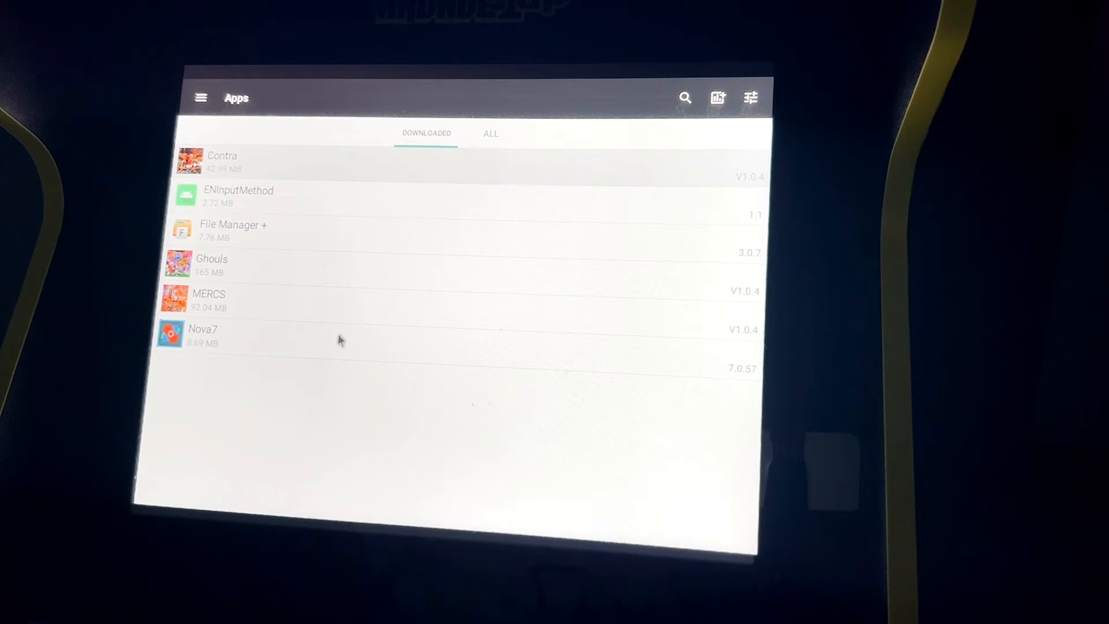
left_click(491, 133)
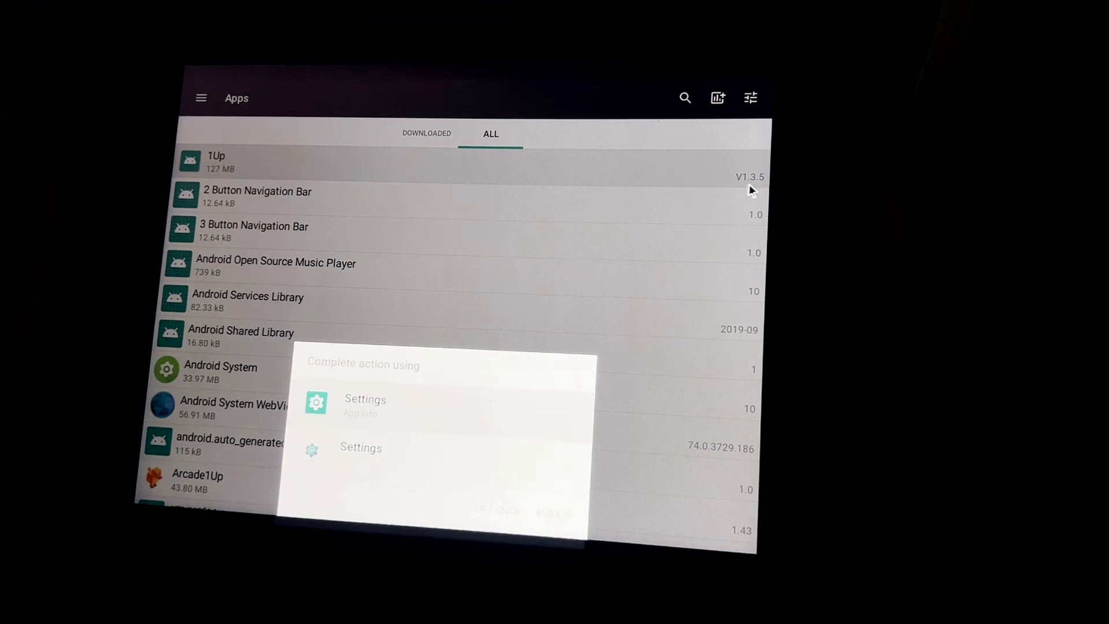
mouse_move(716, 194)
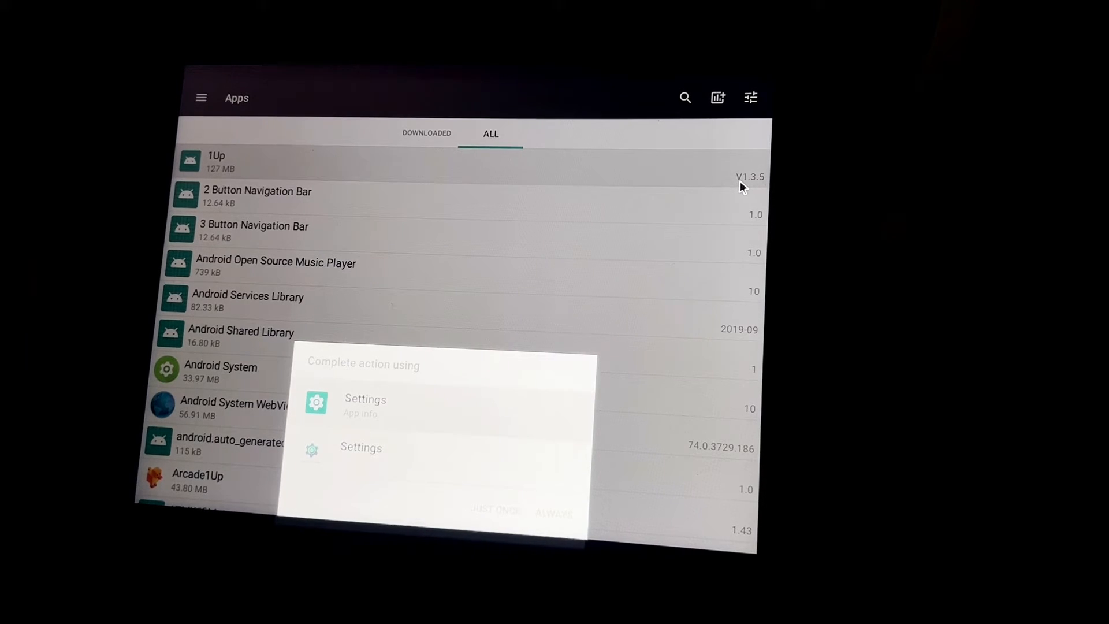
mouse_move(669, 163)
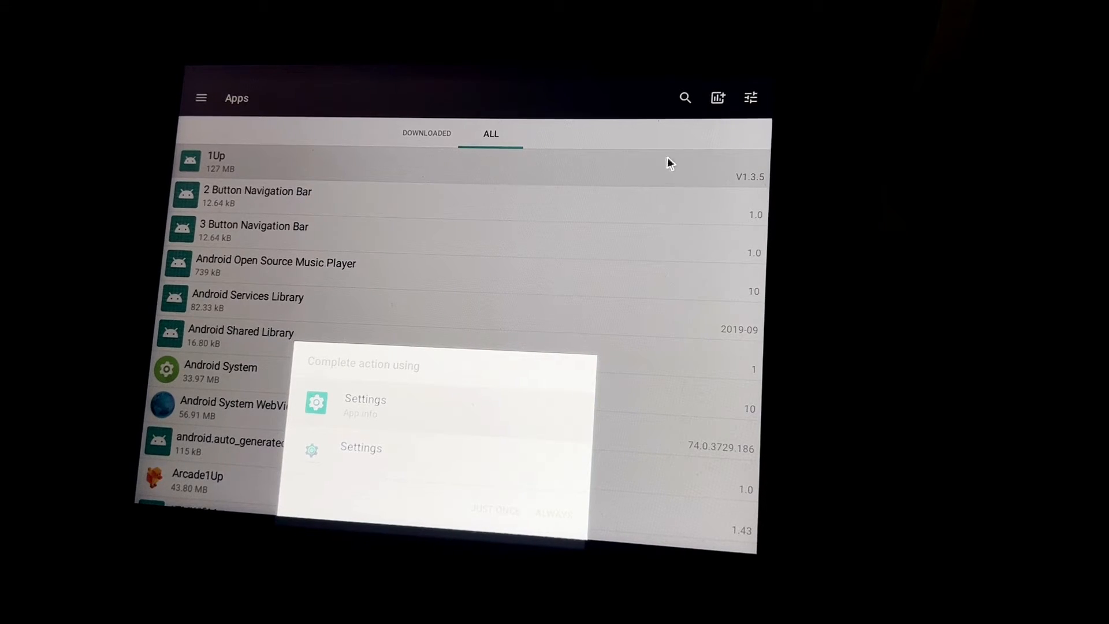
mouse_move(513, 160)
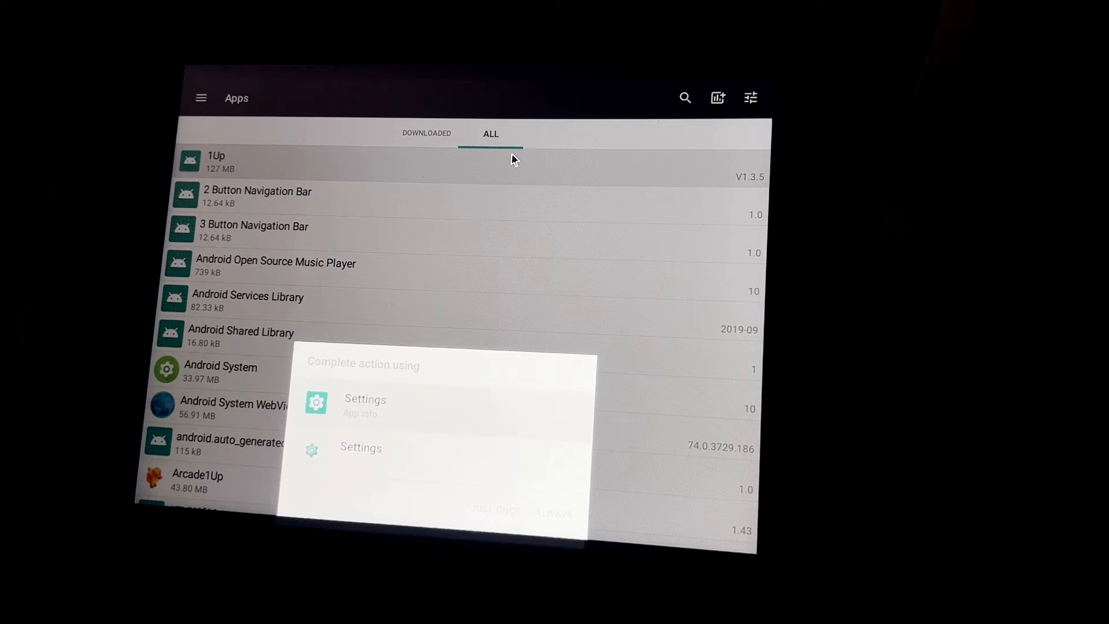
mouse_move(446, 423)
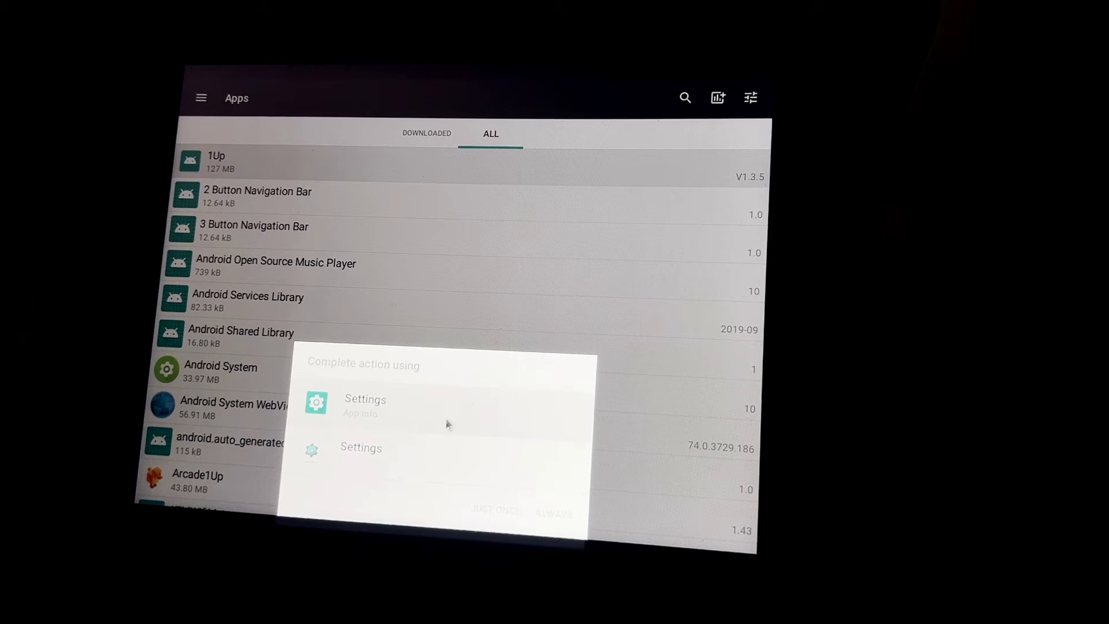
mouse_move(476, 423)
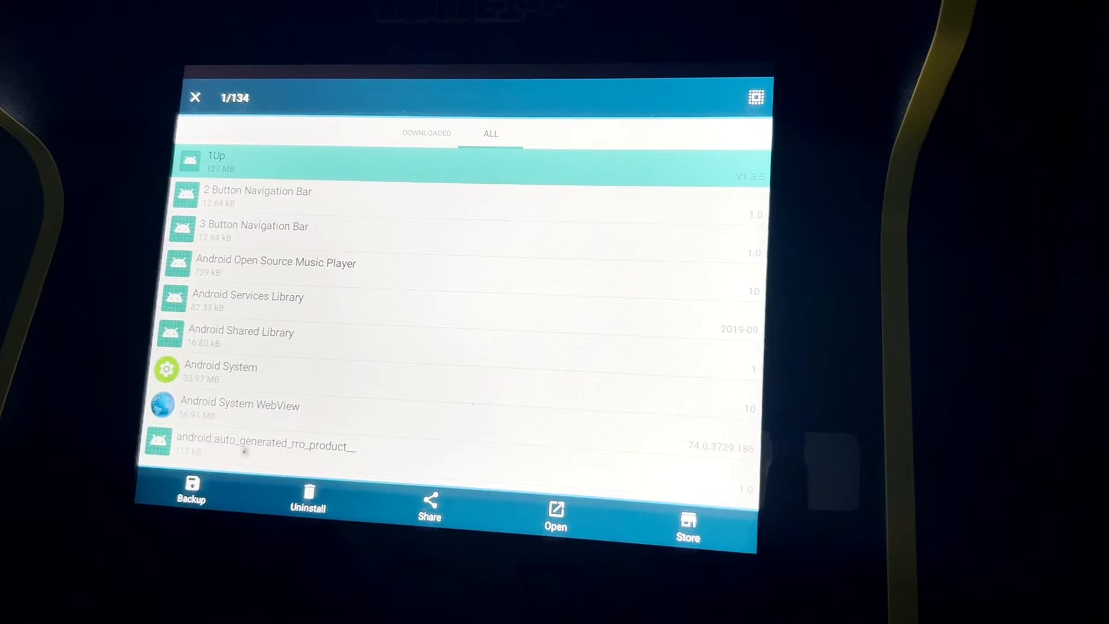
- Back up 1Up and browse to Main storage > backups > apps to select its APK
left_click(191, 495)
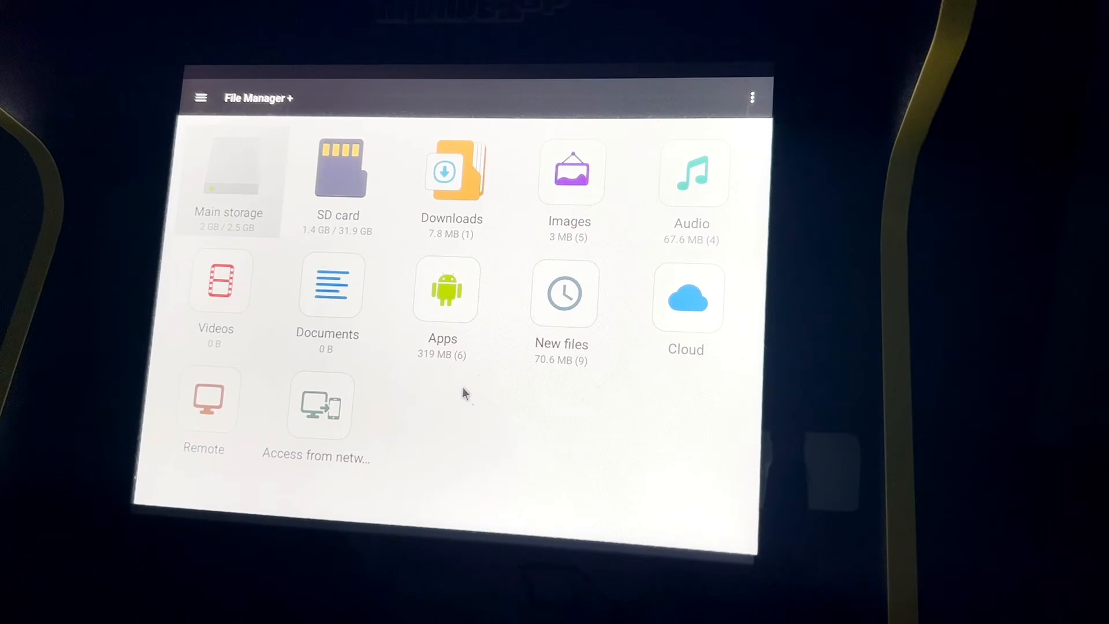
mouse_move(453, 198)
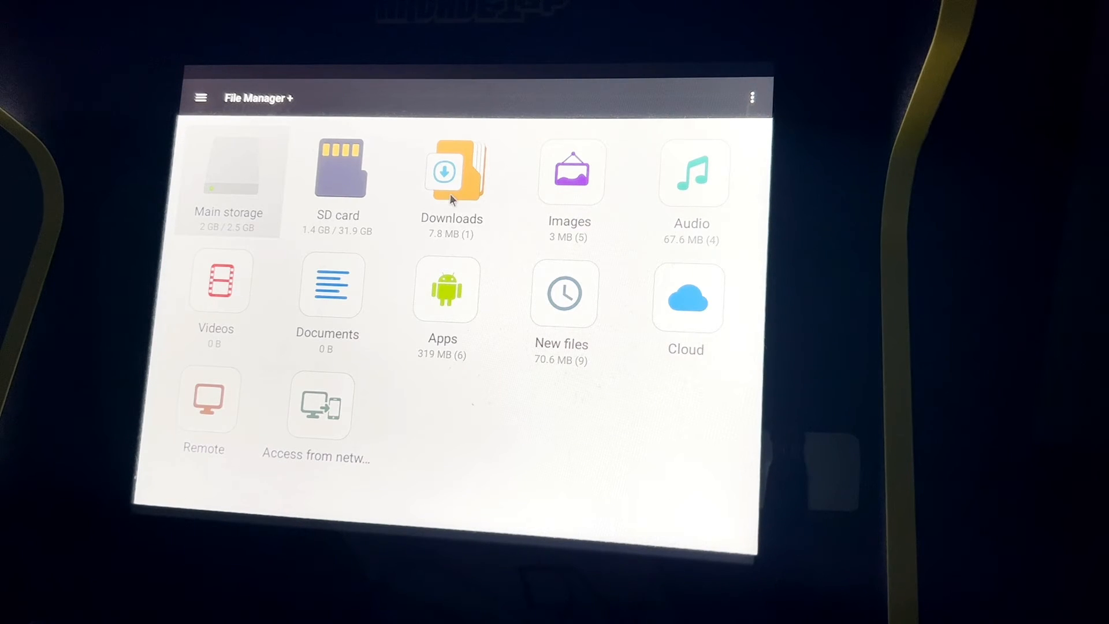
left_click(229, 181)
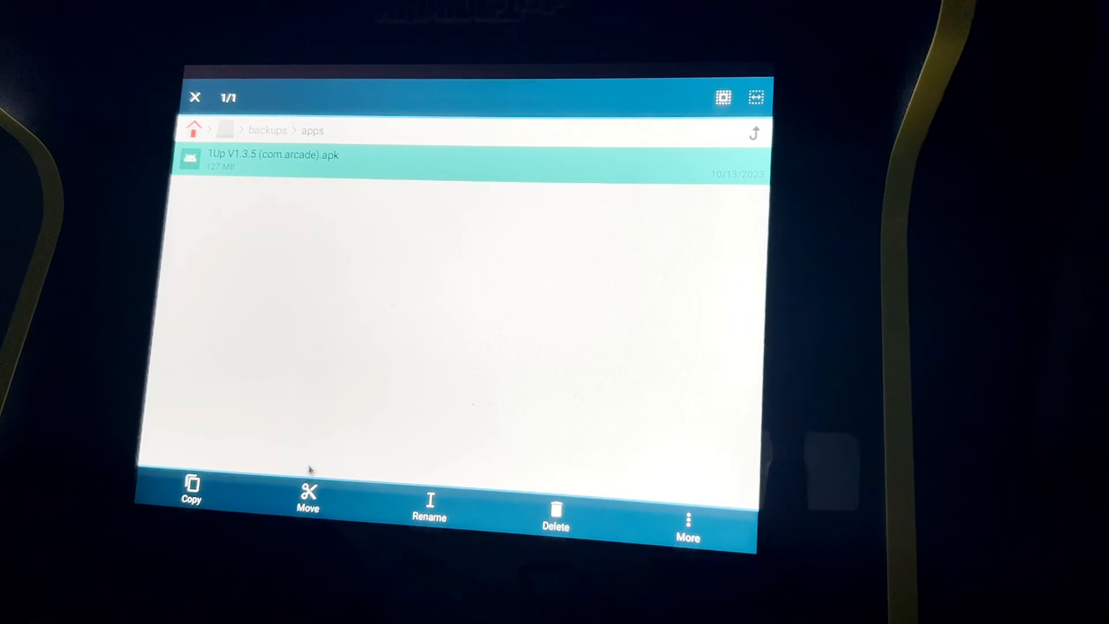
- Mark the selected 1Up APK to be moved, awaiting a destination
left_click(308, 501)
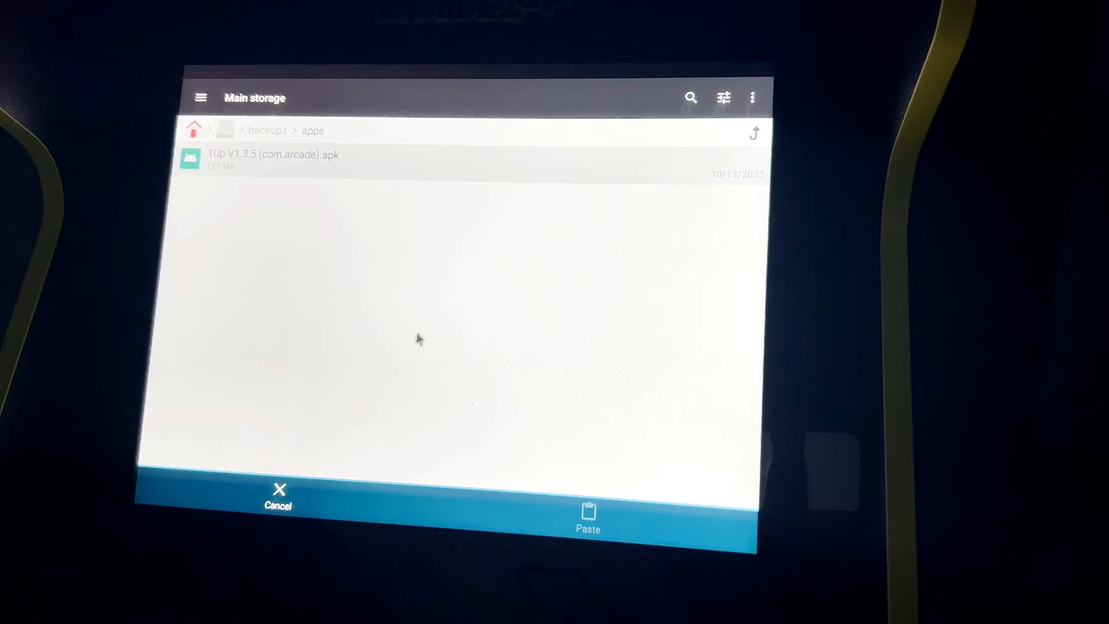
mouse_move(383, 473)
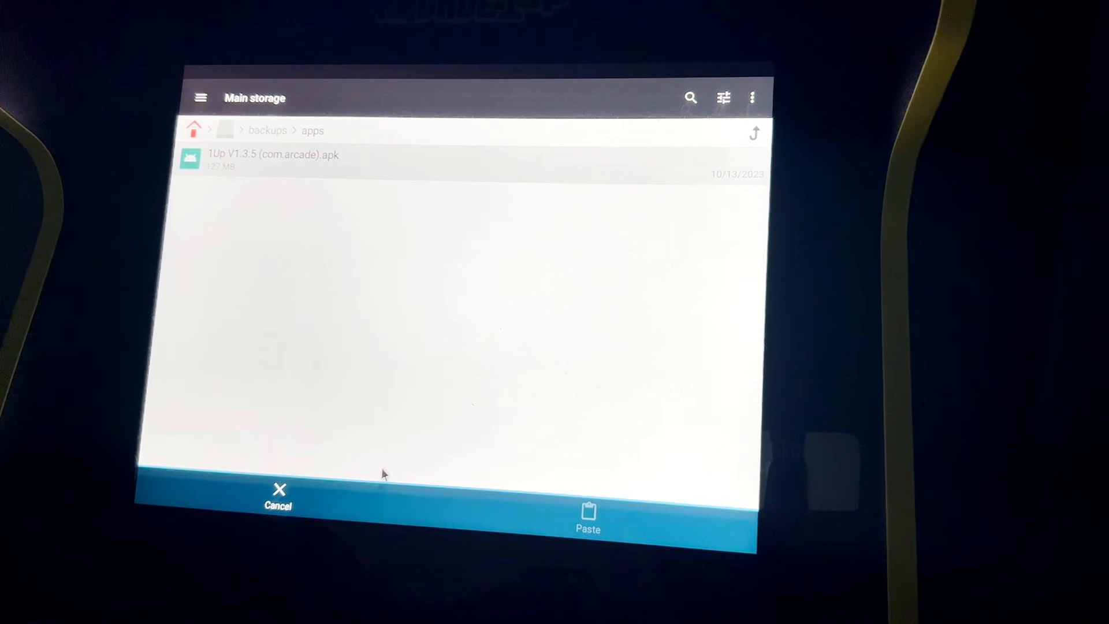
mouse_move(707, 145)
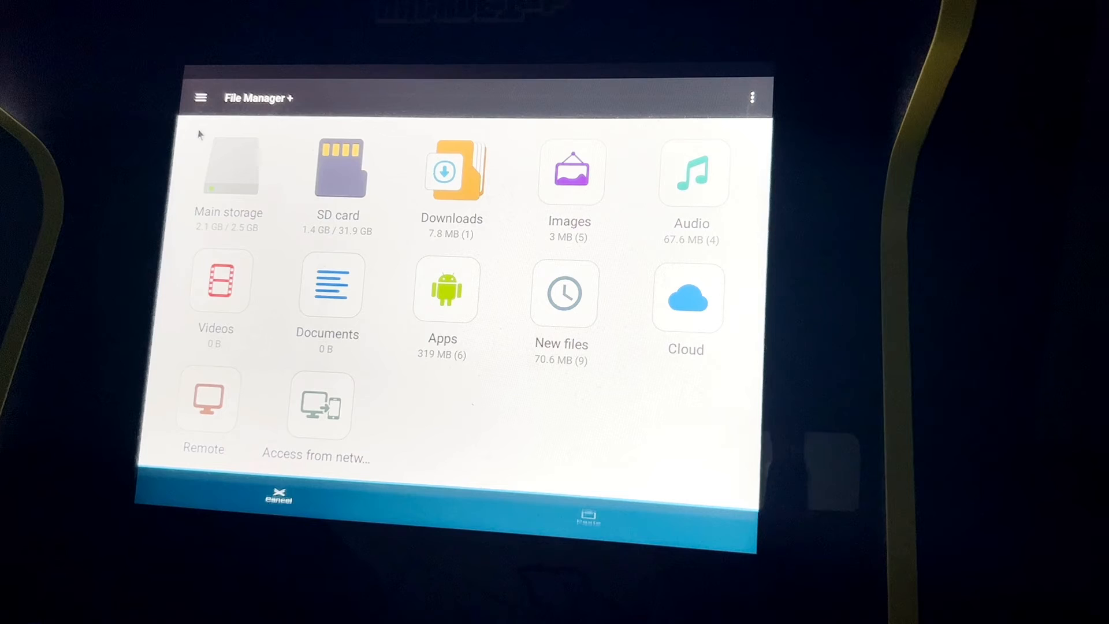
- Enter the SanDisk SD card and allow File Manager + access to the whole card
left_click(338, 170)
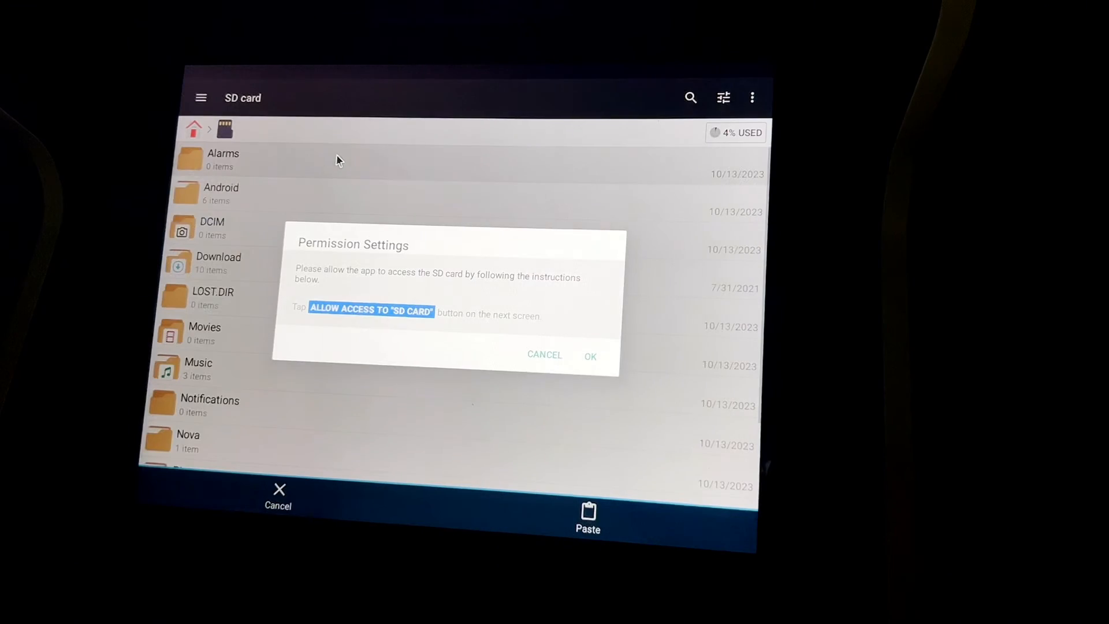
left_click(590, 355)
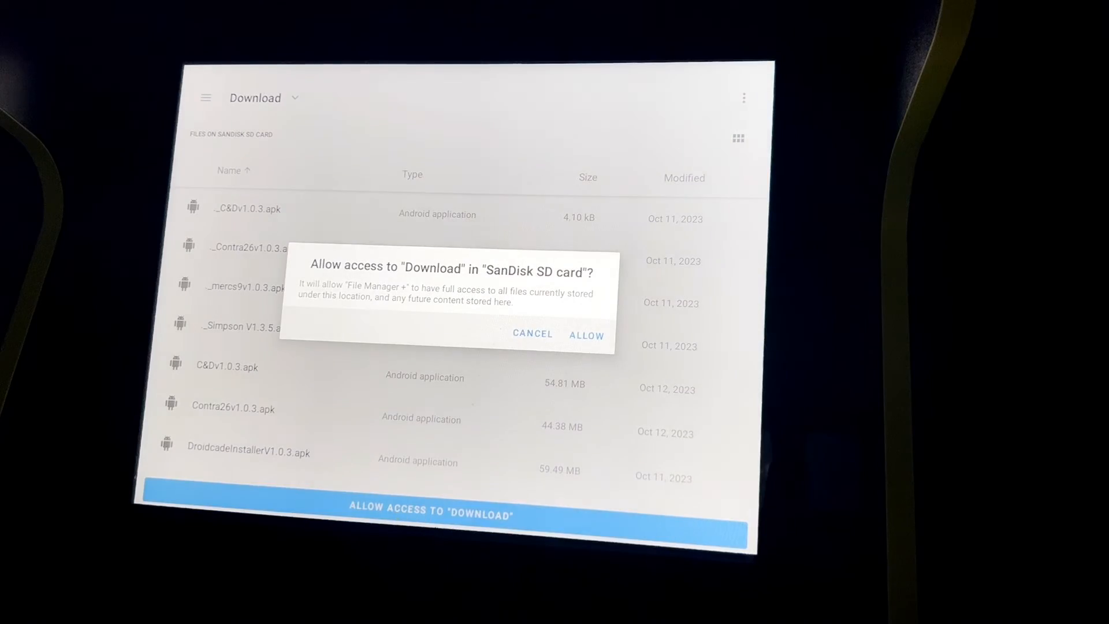
left_click(586, 334)
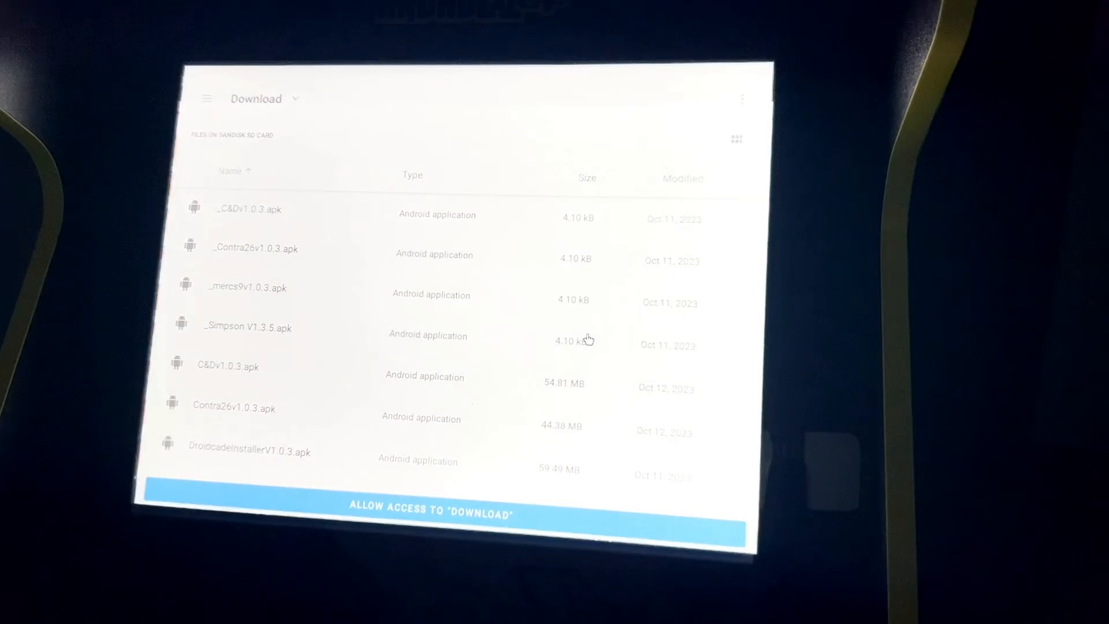
left_click(431, 508)
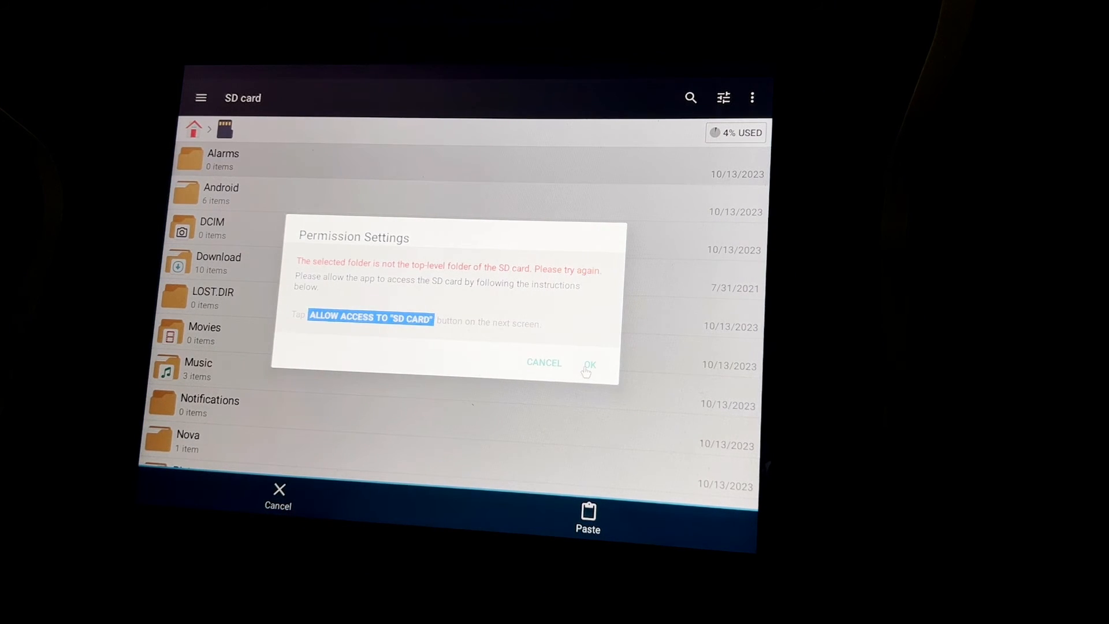
left_click(590, 364)
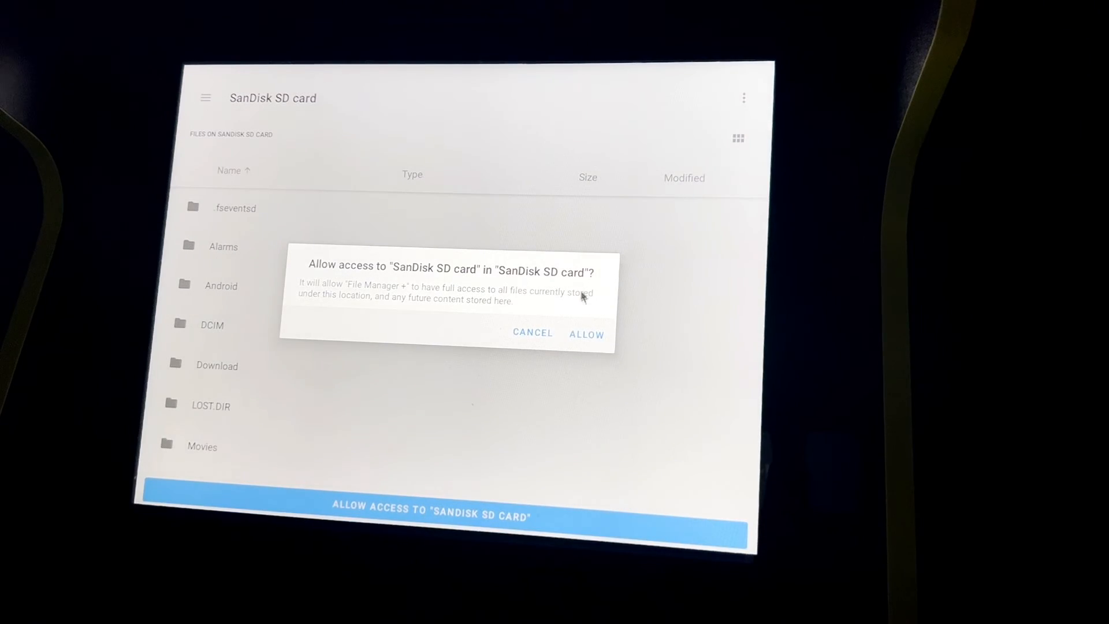
left_click(586, 333)
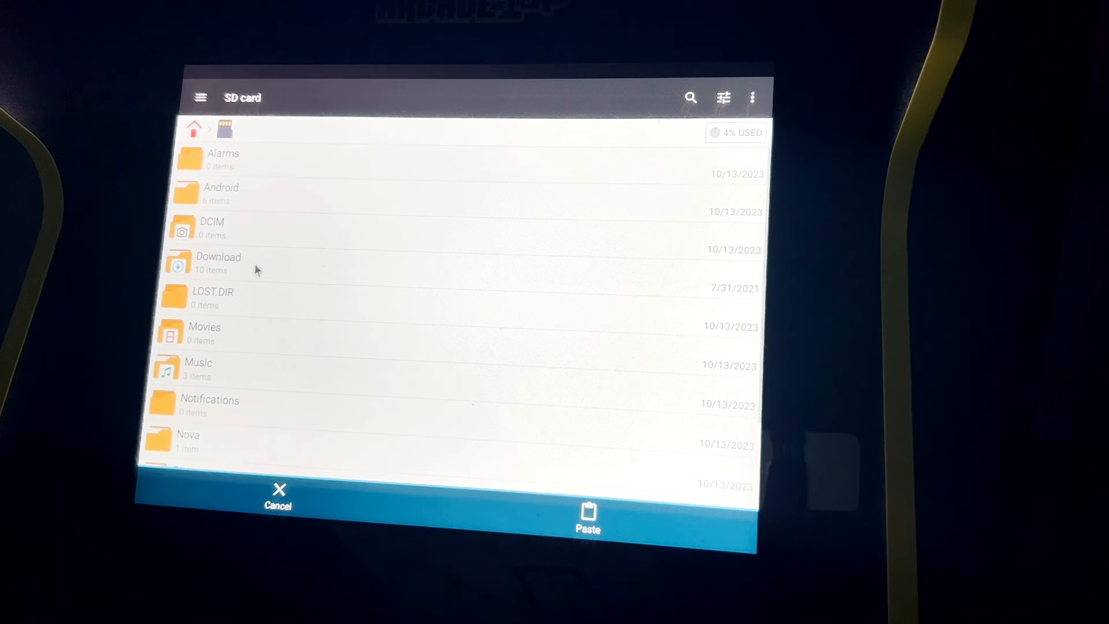
- Browse into the SD card's Android folder and paste the 1Up V1.3.5 APK there
left_click(219, 262)
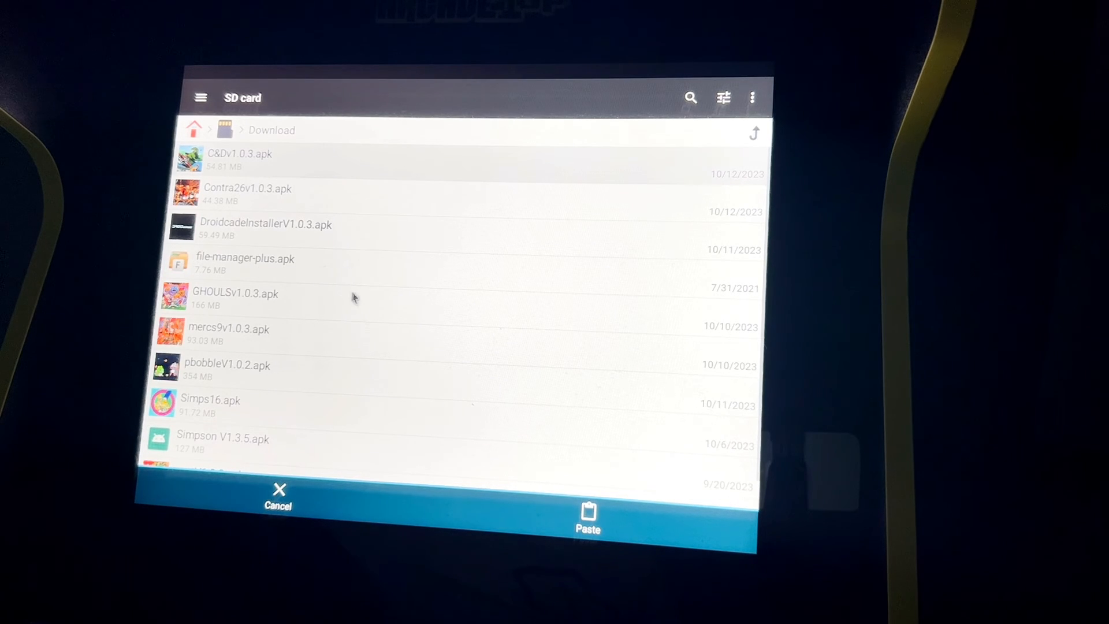
scroll("down", 3)
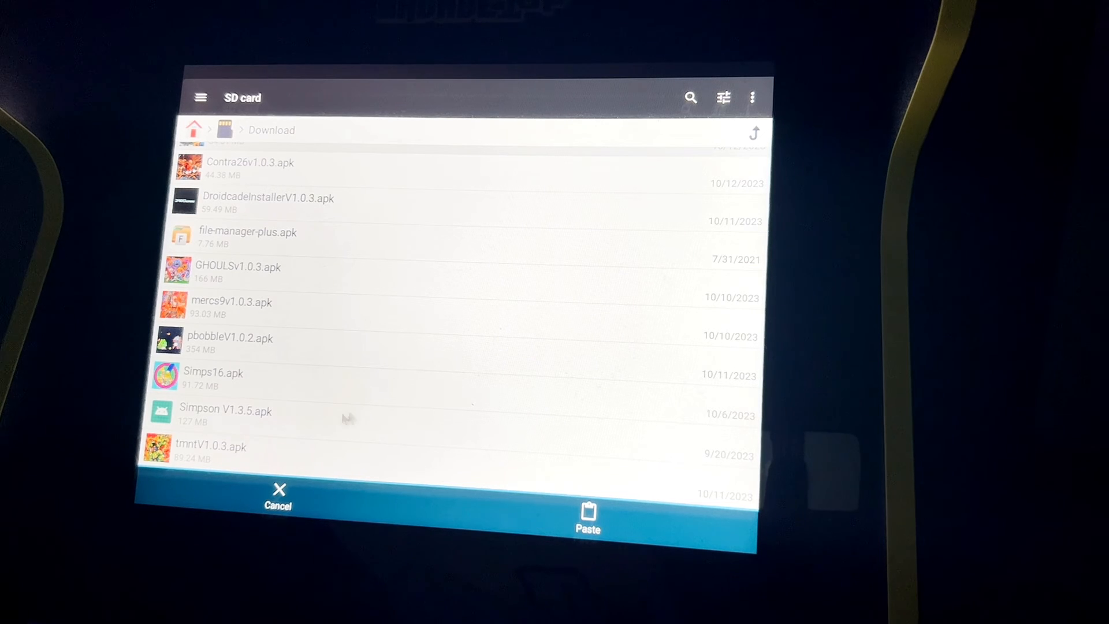
mouse_move(329, 211)
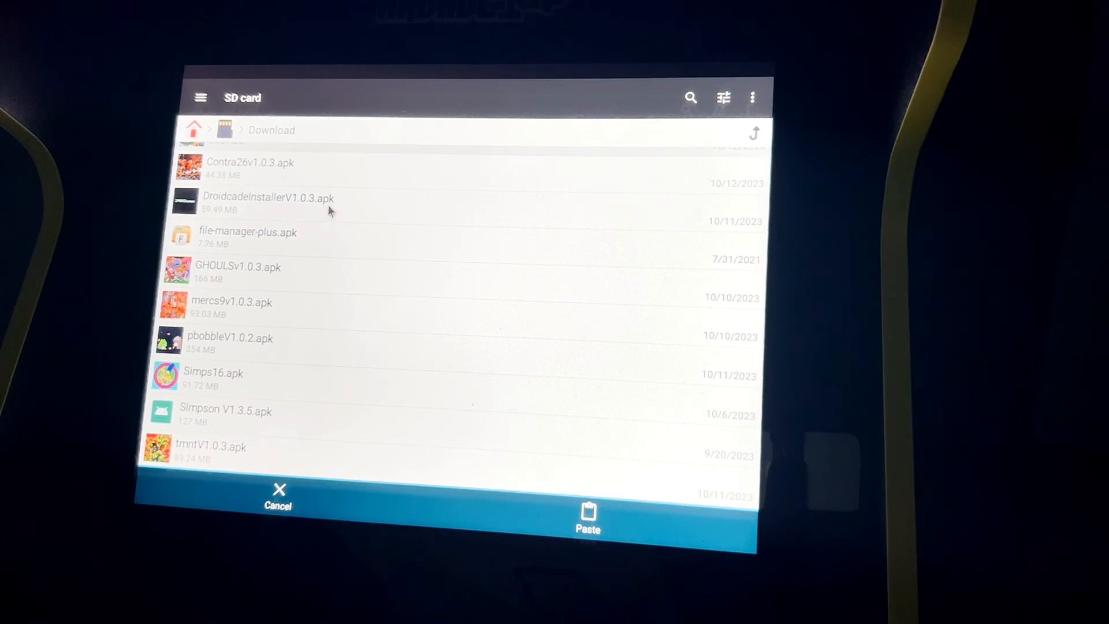
left_click(224, 129)
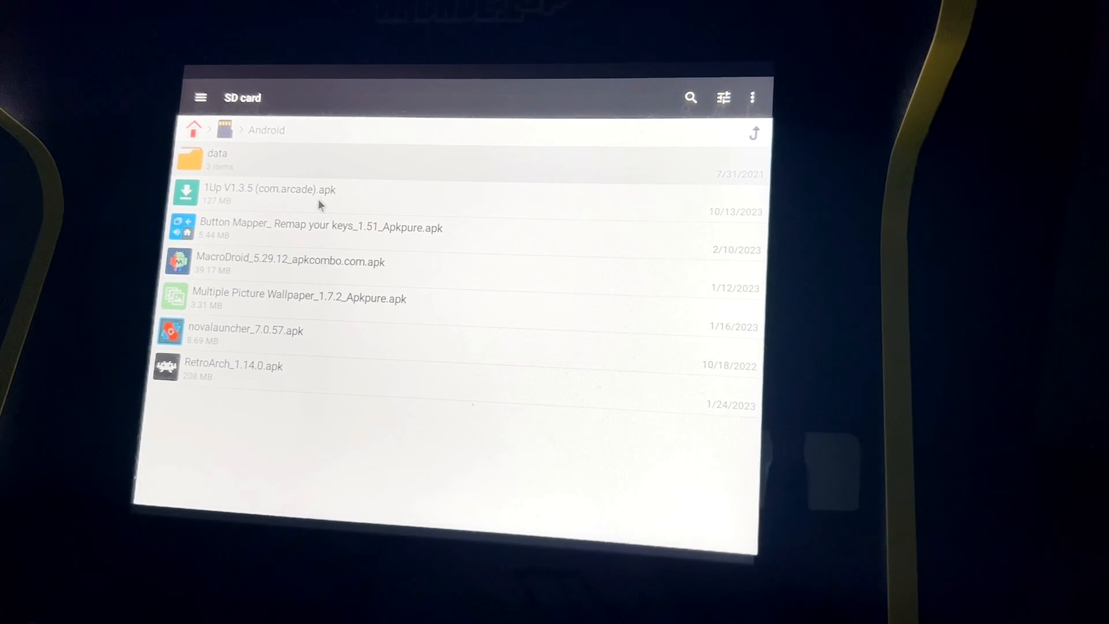
mouse_move(334, 206)
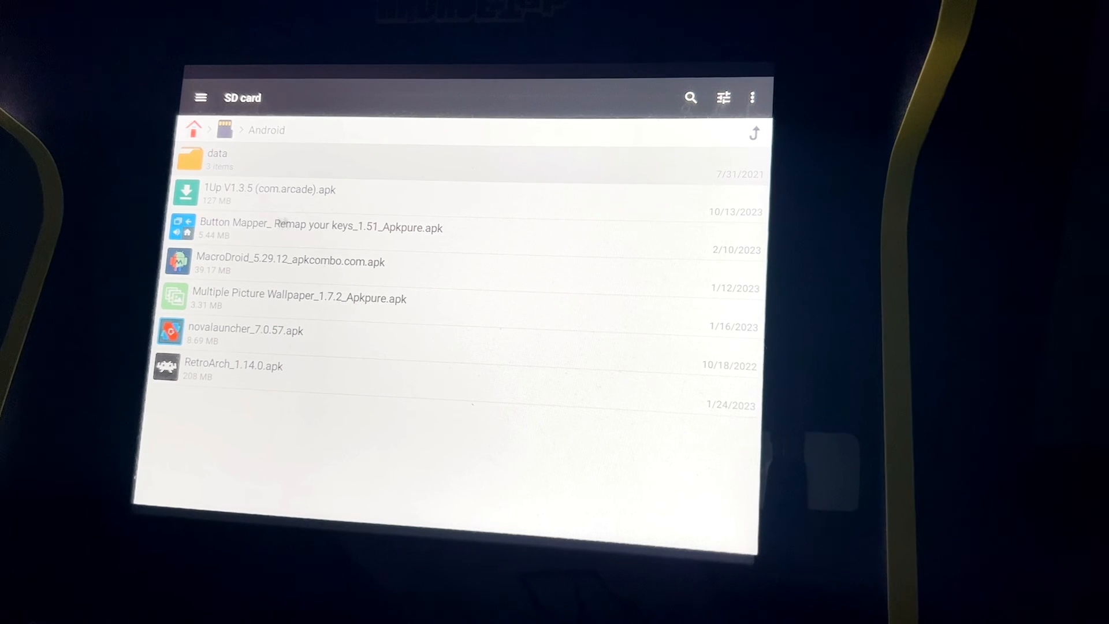
mouse_move(480, 208)
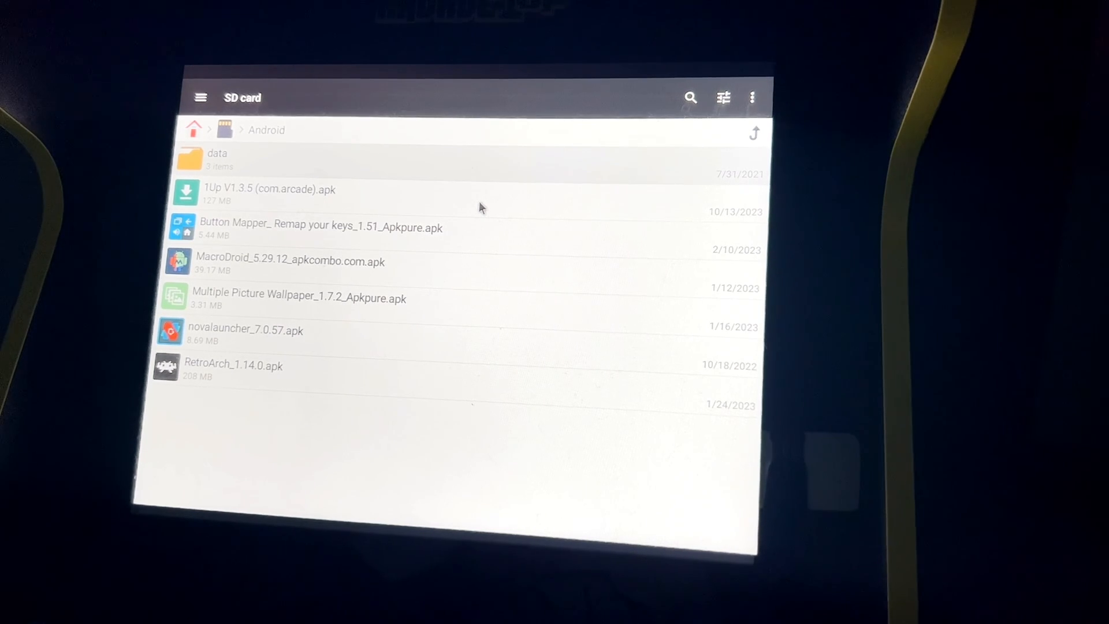